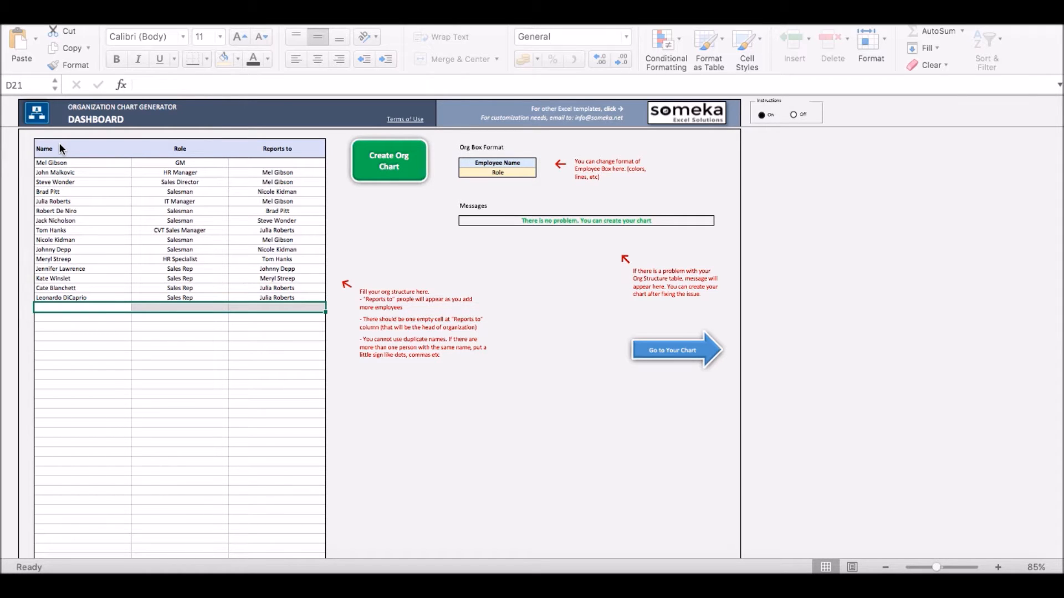
pyautogui.moveTo(193, 158)
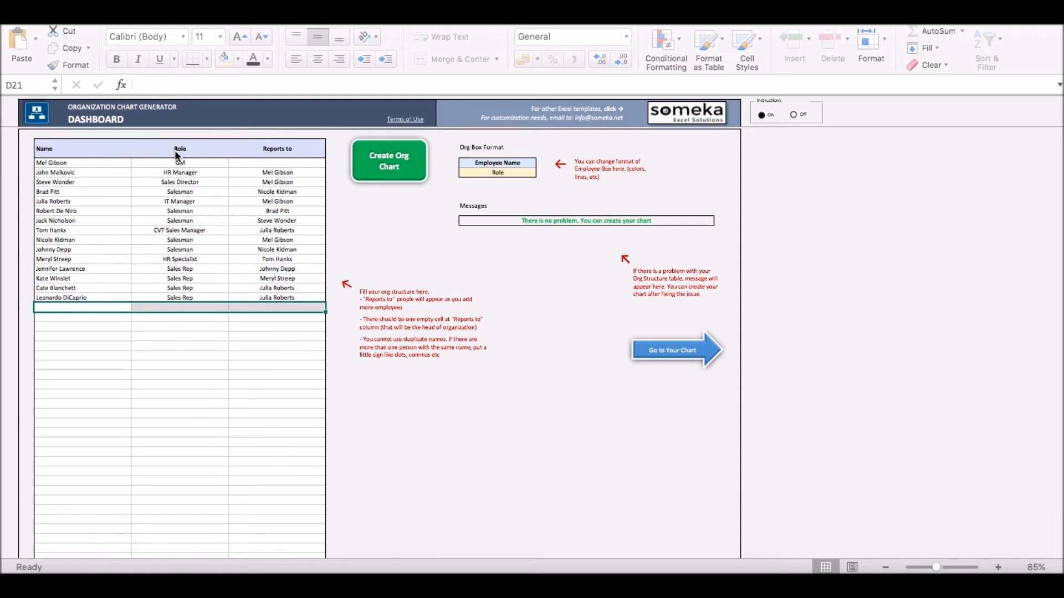
pyautogui.moveTo(256, 157)
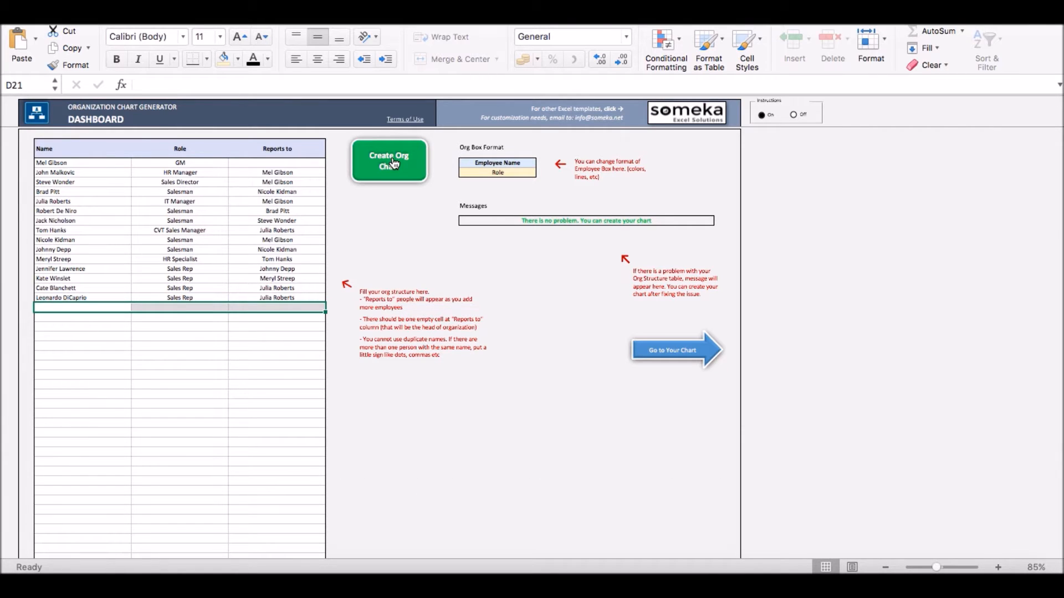
# - Generate the chart, return to the dashboard, and add Tom Cruise, Finance Manager, reporting to Mel Gibson
pyautogui.click(389, 161)
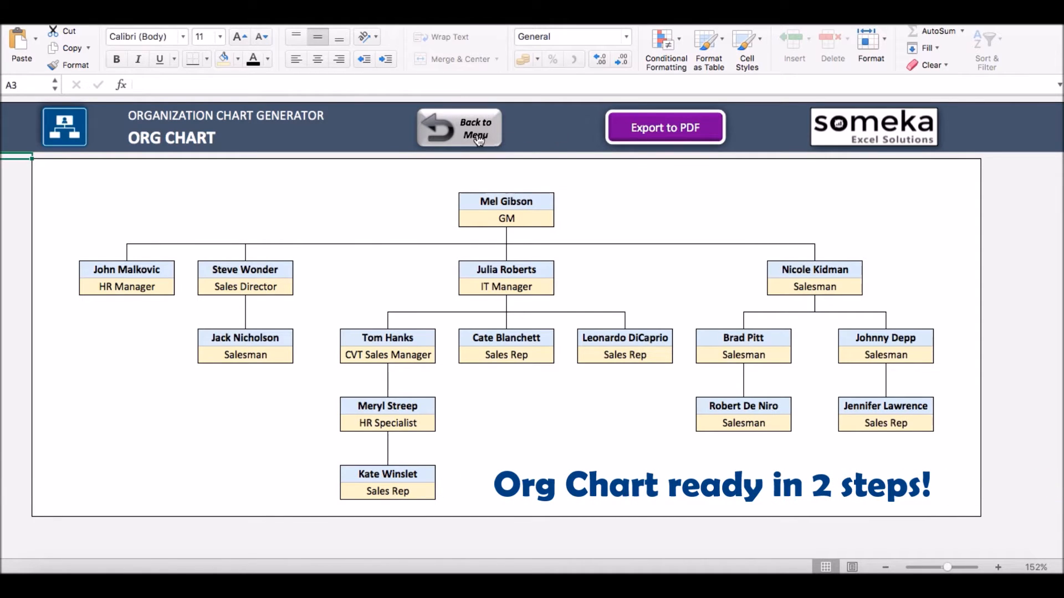
pyautogui.click(459, 128)
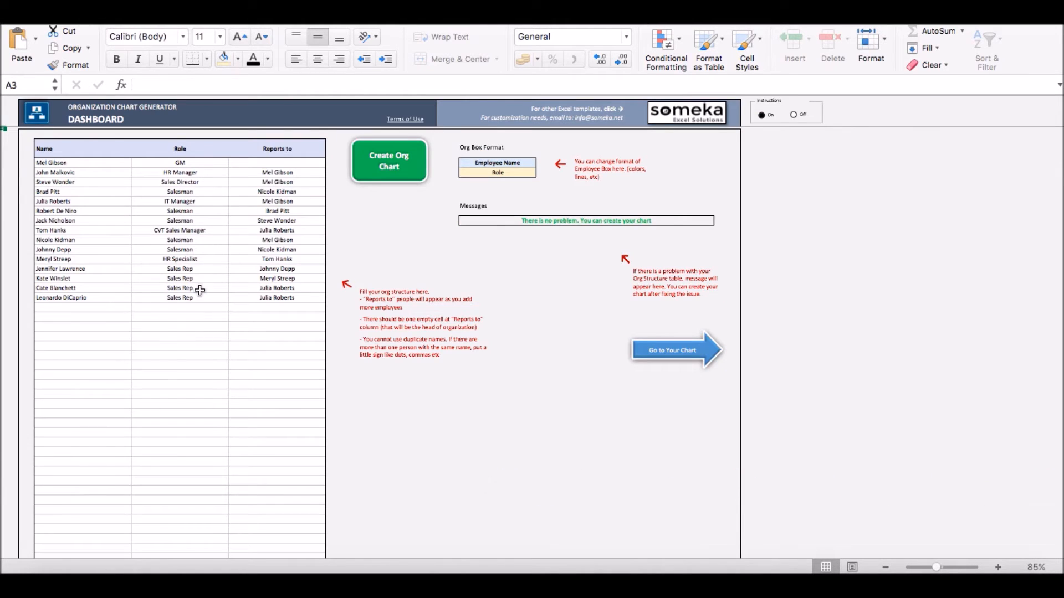
pyautogui.click(81, 305)
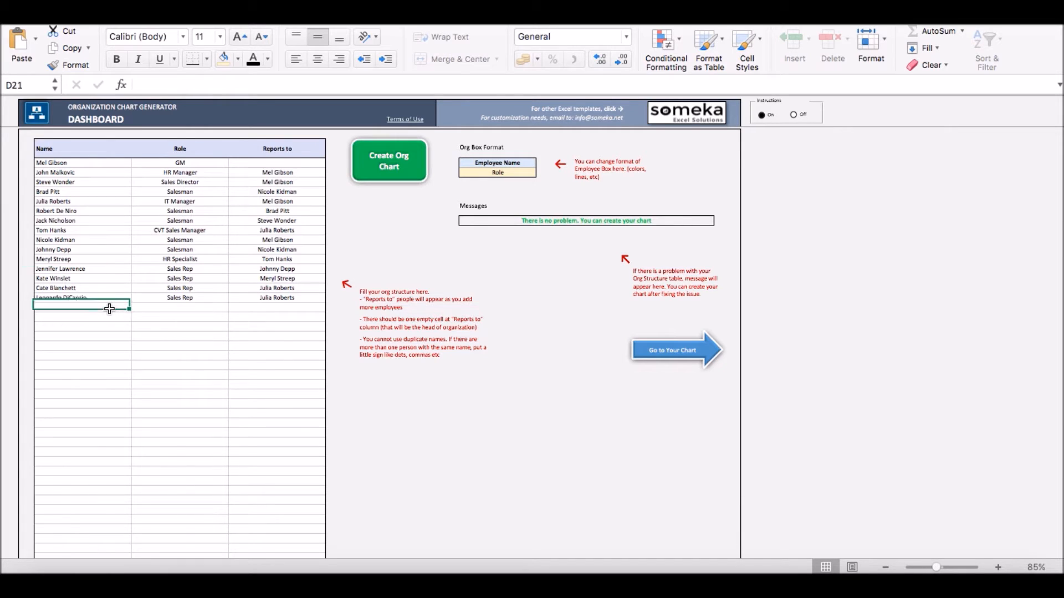
pyautogui.write('TOM Hanks')
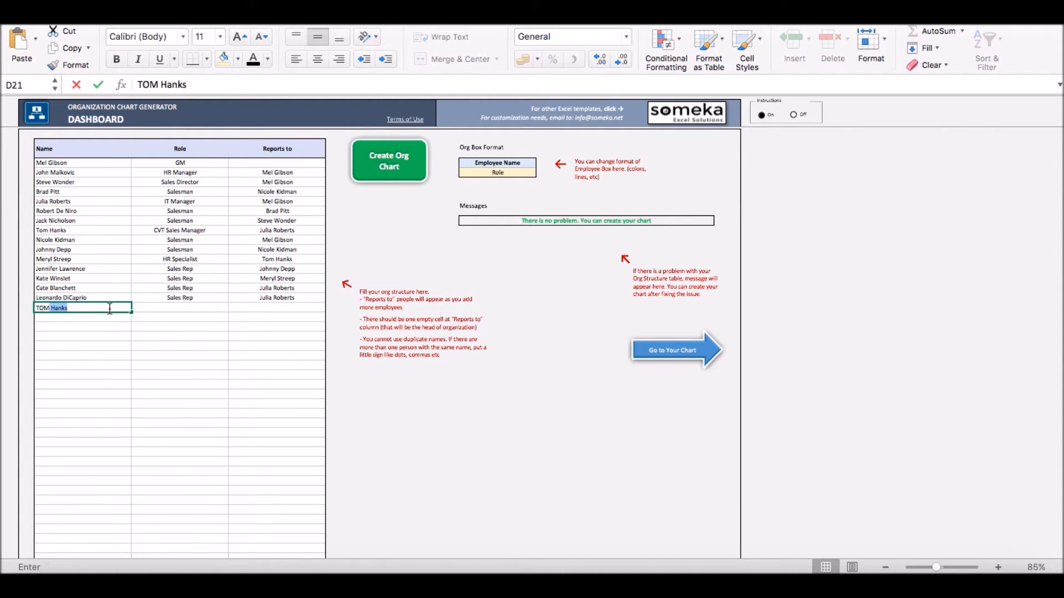
pyautogui.write('T')
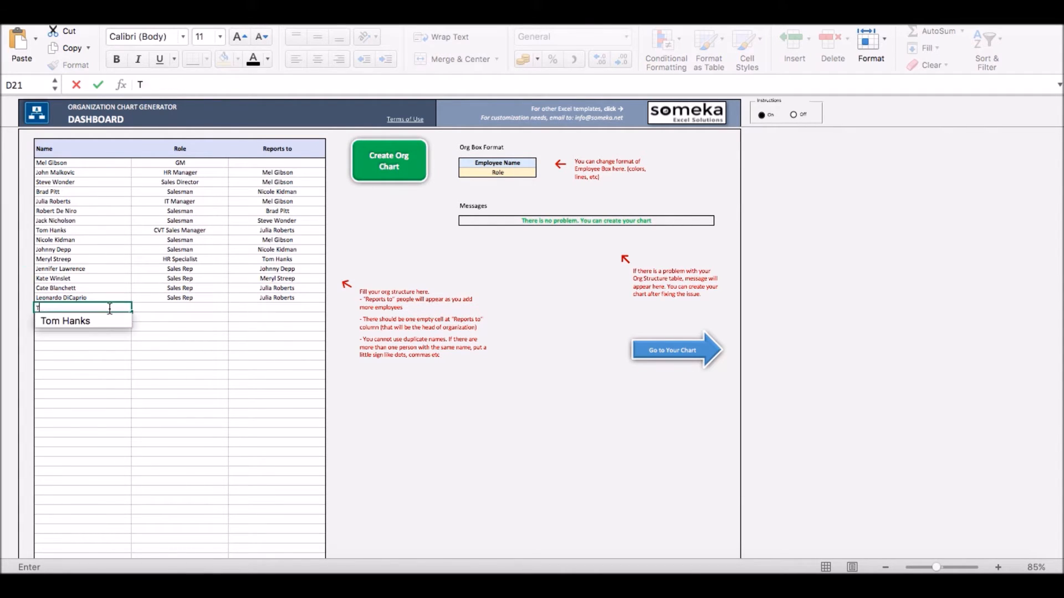
pyautogui.write('om Cru')
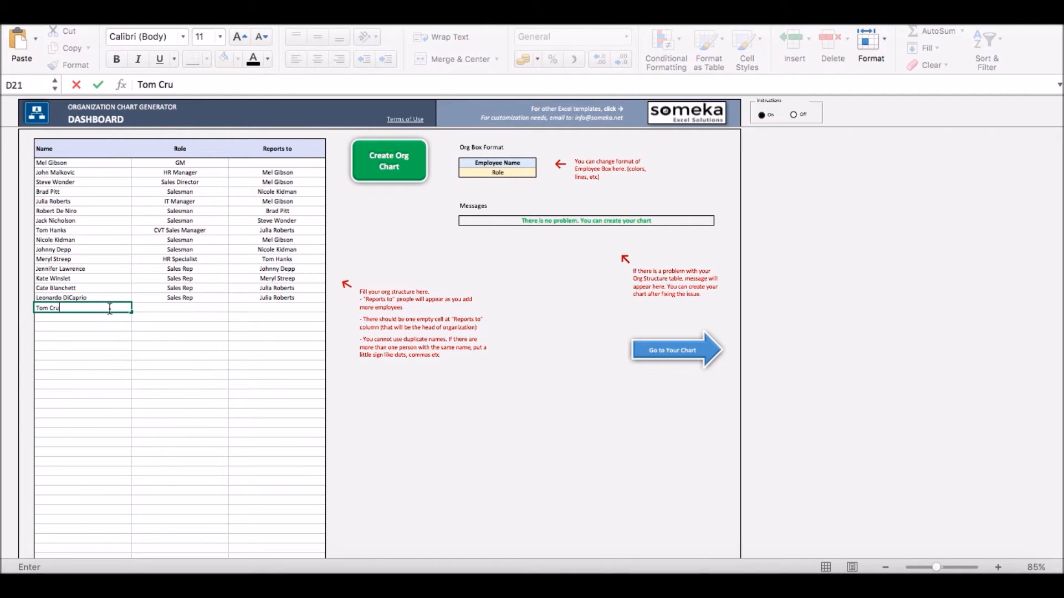
pyautogui.write('Finance Manager')
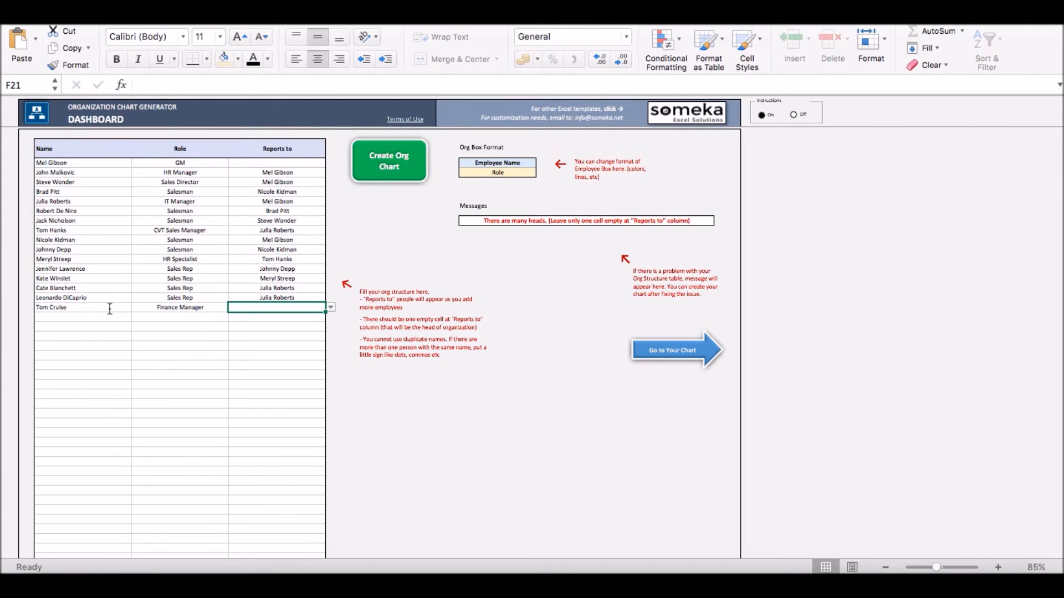
pyautogui.write('Mel Gibson')
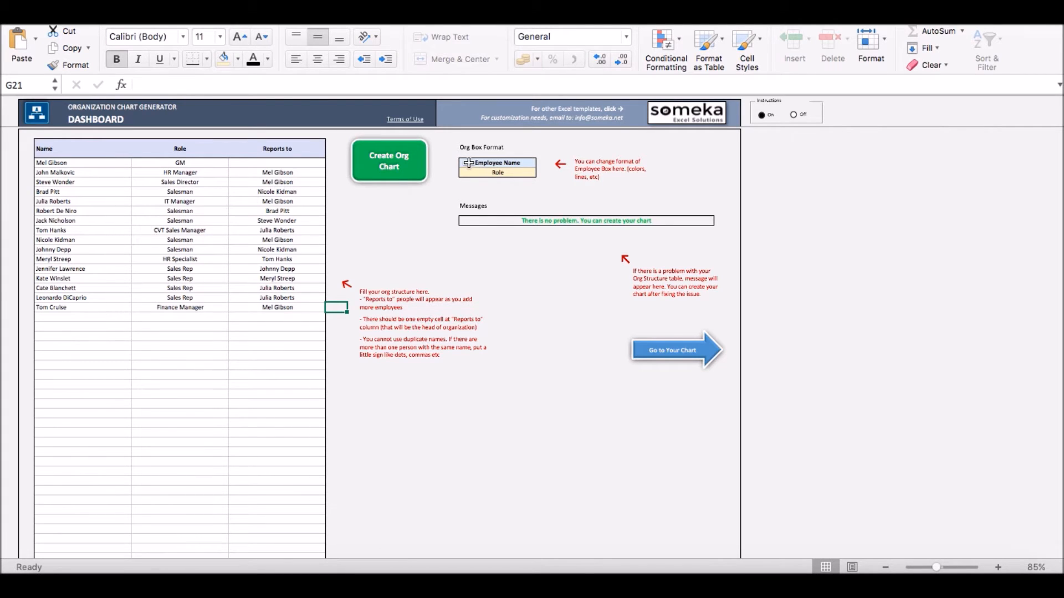
# - Fill the sample org box's employee name band grey and its role band blue
pyautogui.click(497, 163)
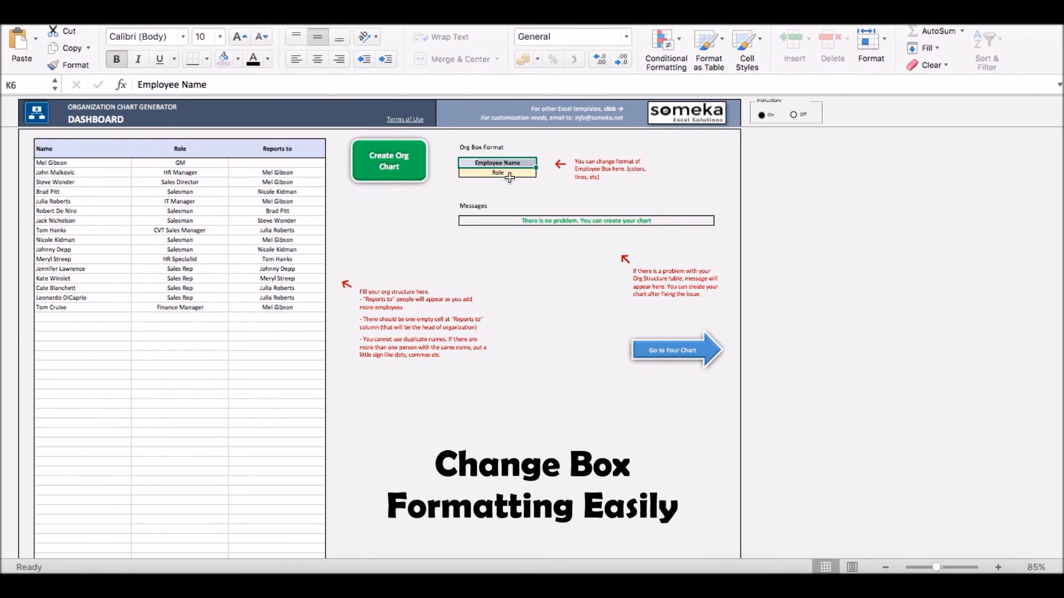
pyautogui.click(238, 59)
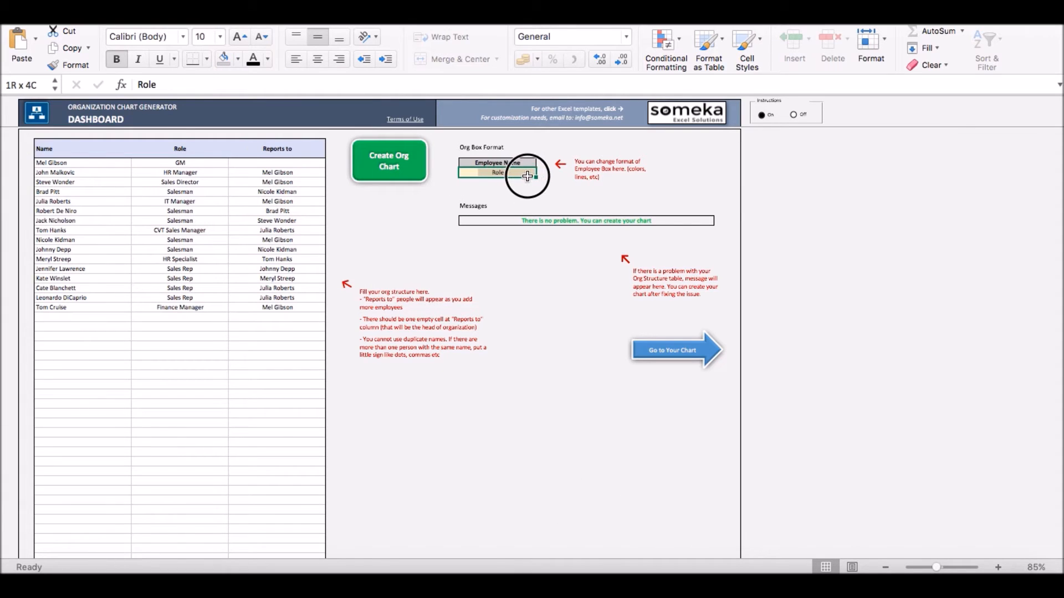
pyautogui.click(239, 59)
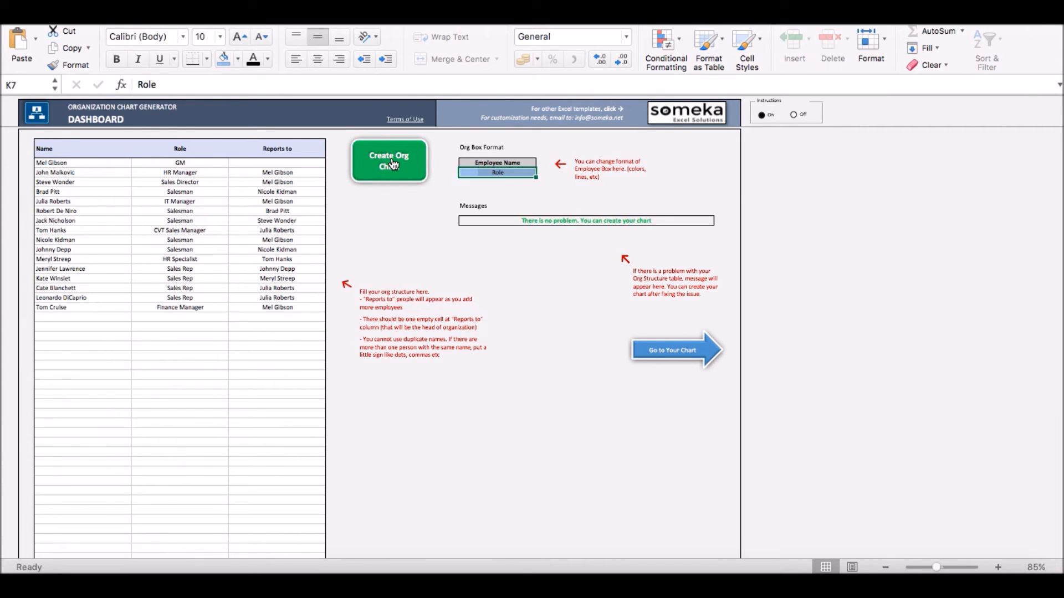
# - Generate the org chart with Tom Cruise under Mel Gibson in grey-and-blue boxes
pyautogui.click(388, 160)
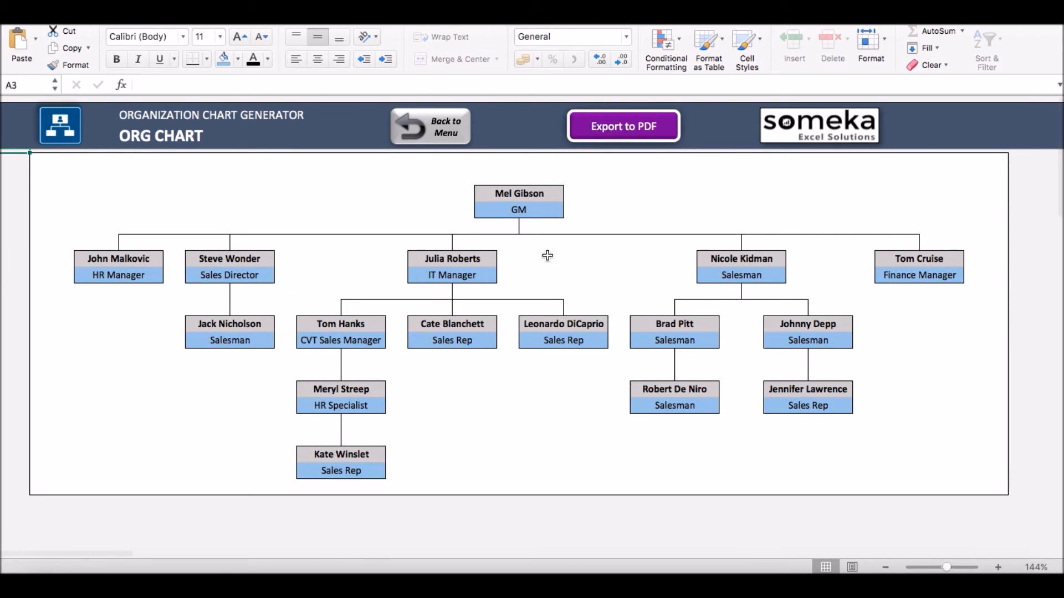
pyautogui.moveTo(866, 297)
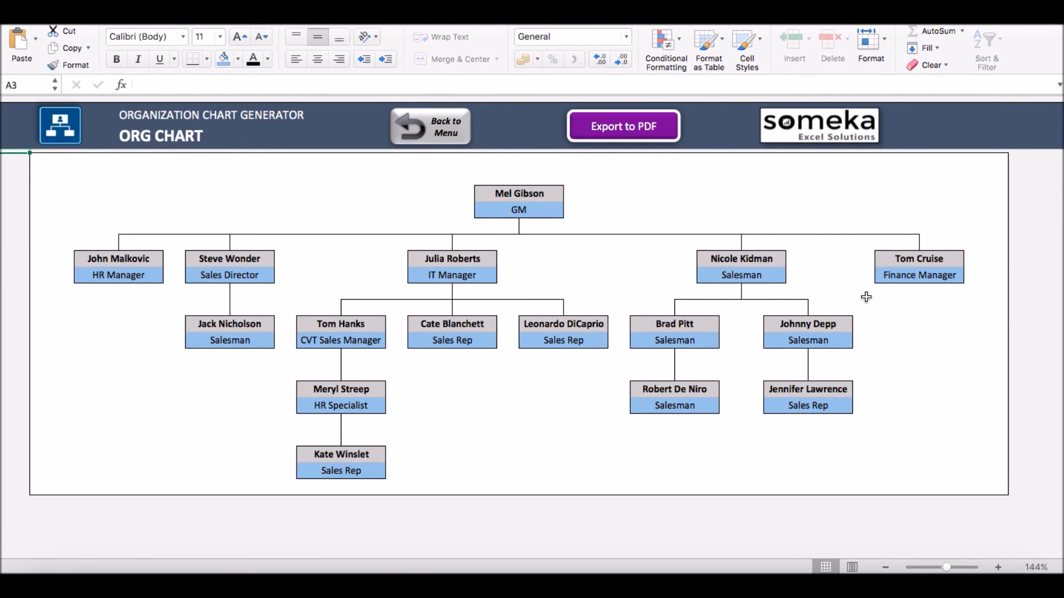
pyautogui.moveTo(915, 277)
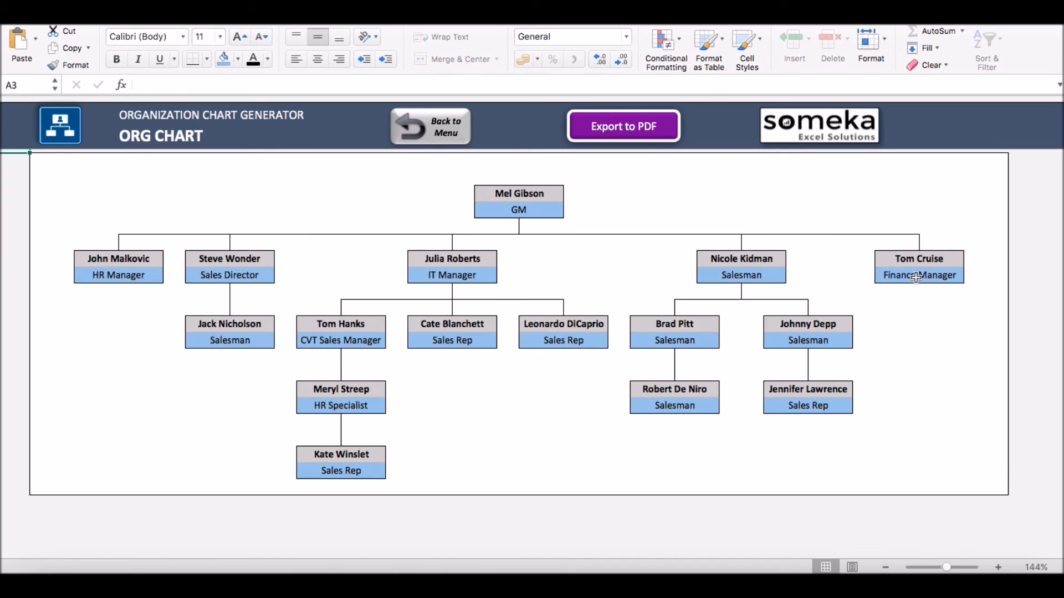
pyautogui.moveTo(522, 197)
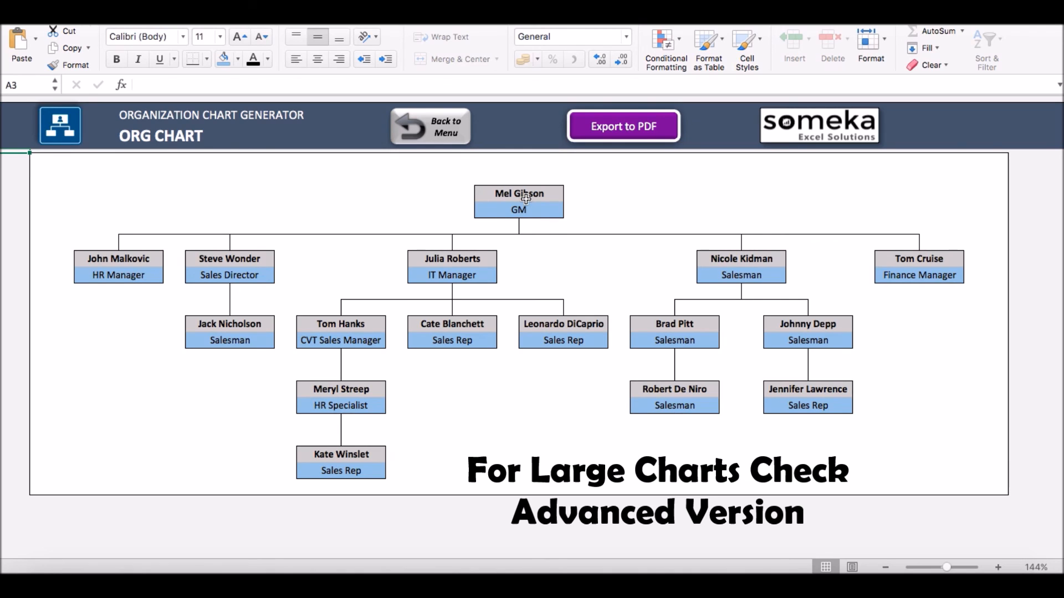
pyautogui.moveTo(115, 197)
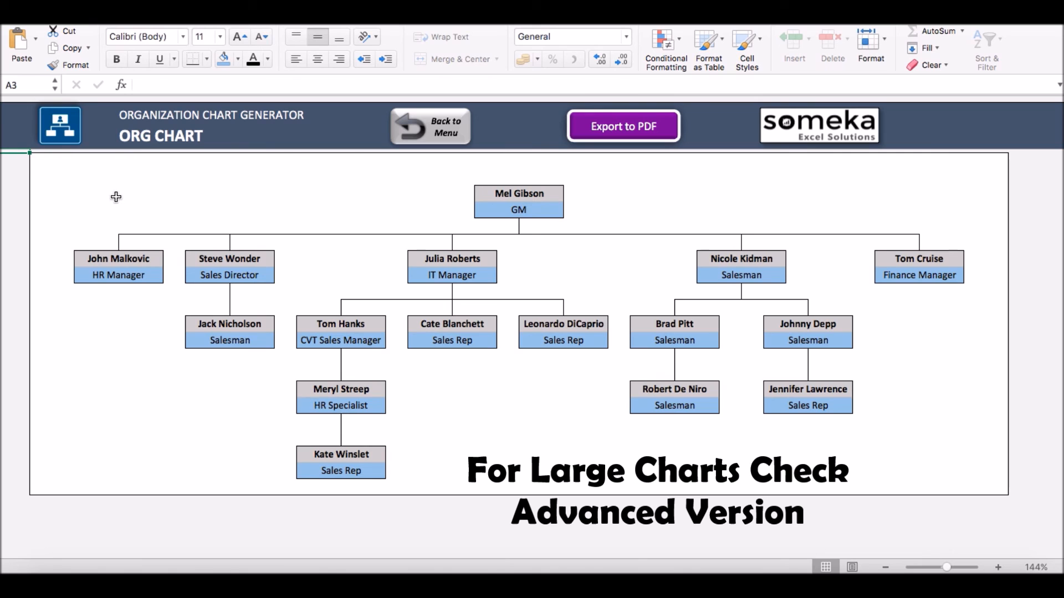